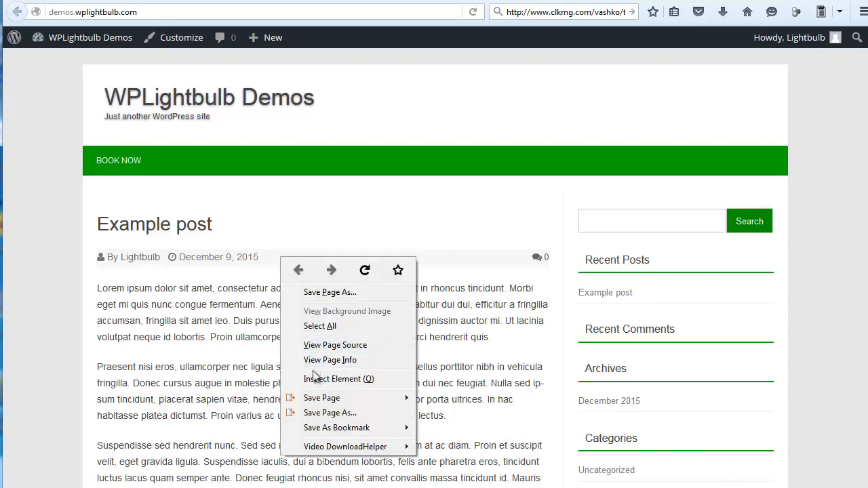
Inspect the post meta line's .below-title-meta rules, then the green navigation bar's markup and styles
click(339, 379)
text(none)
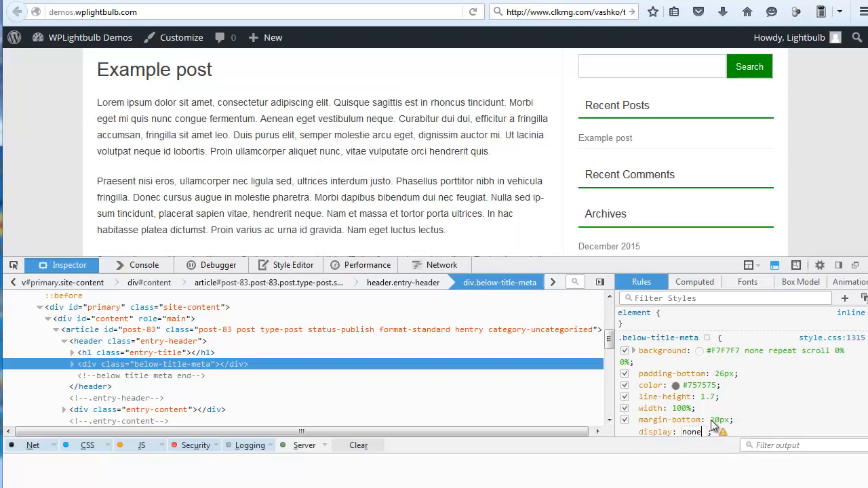
right_click(382, 166)
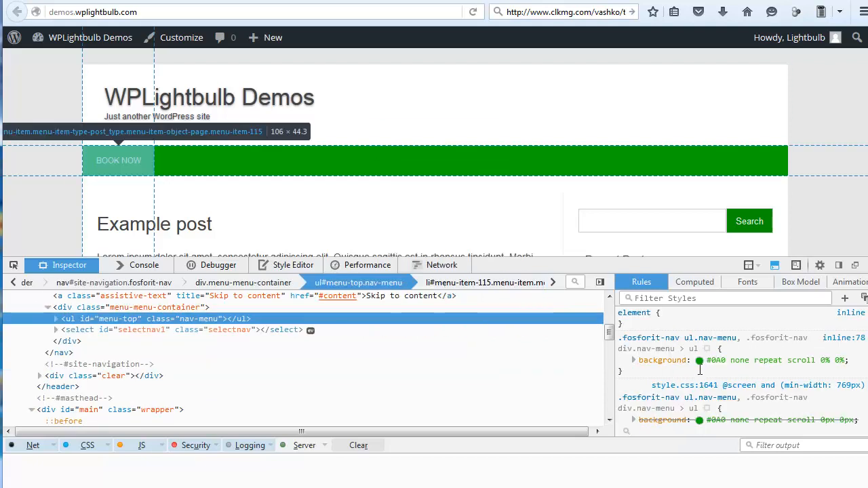
click(700, 361)
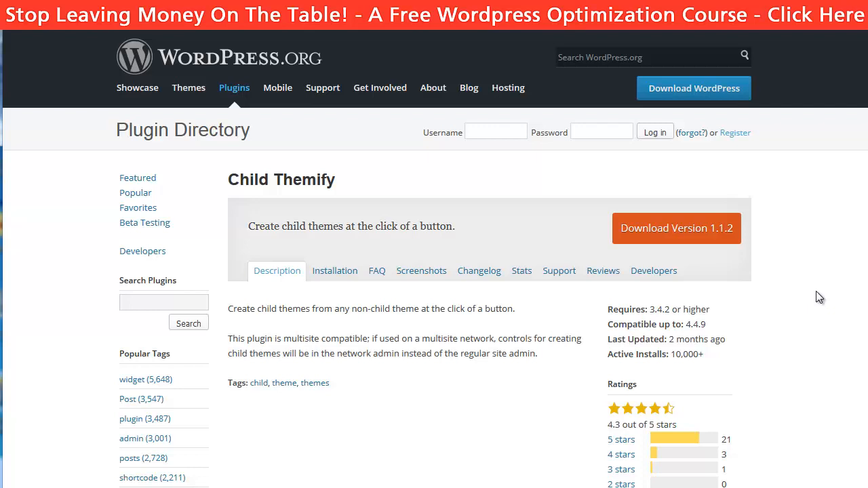
mouse_move(823, 293)
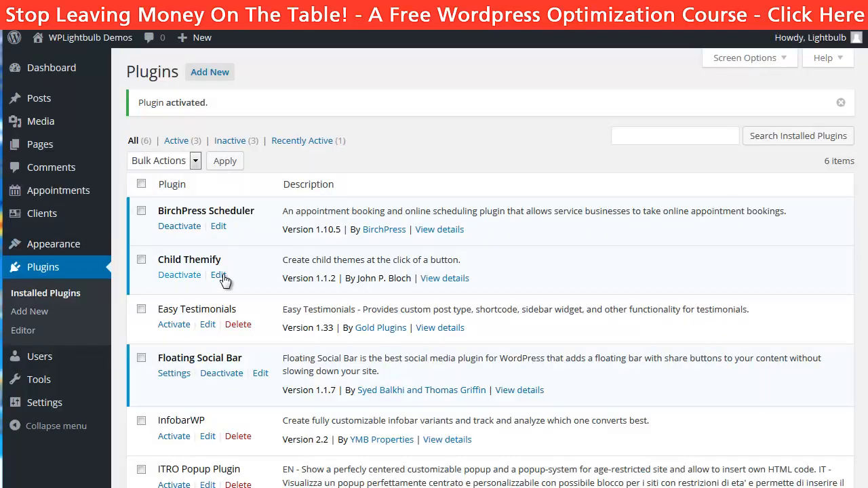
mouse_move(238, 278)
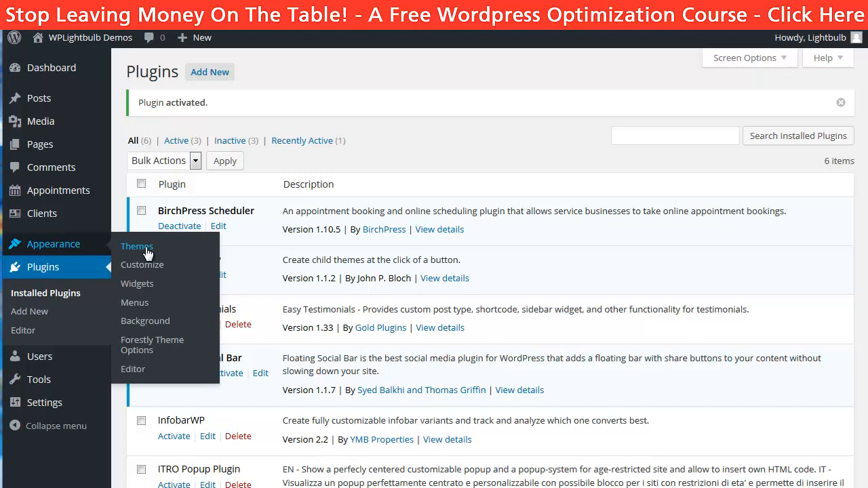
Create a child theme from the Forestly theme details with Child Themify
click(137, 247)
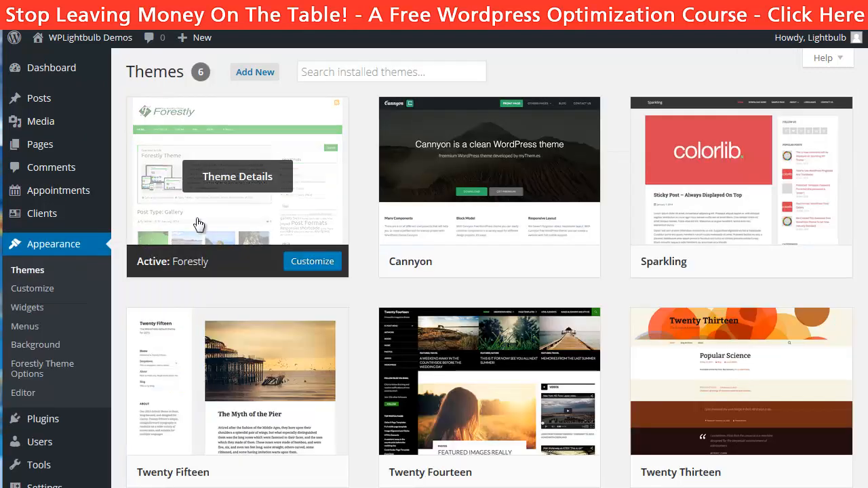
click(236, 176)
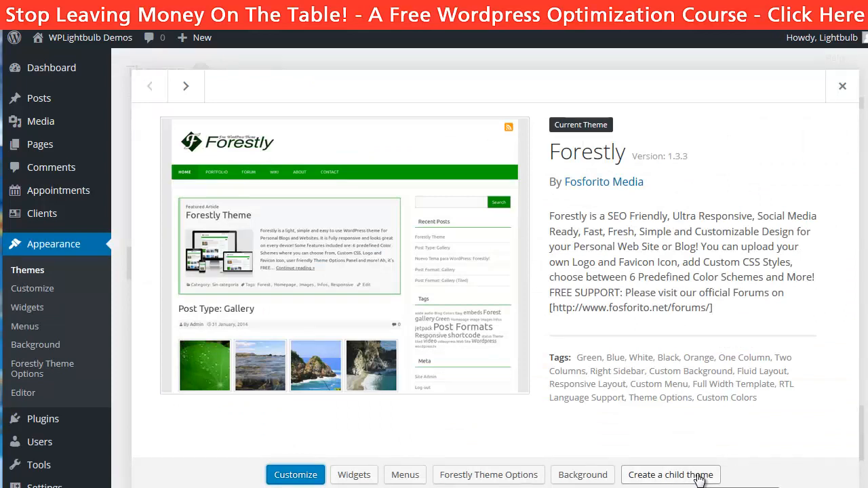
click(670, 475)
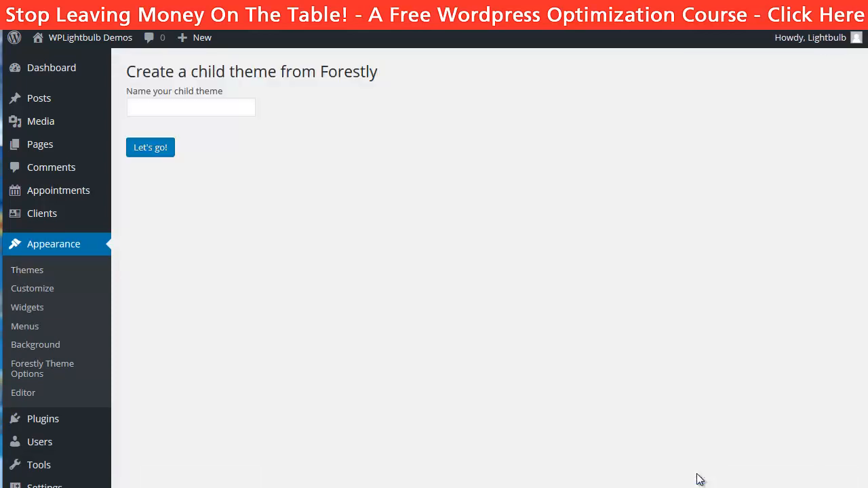
click(150, 147)
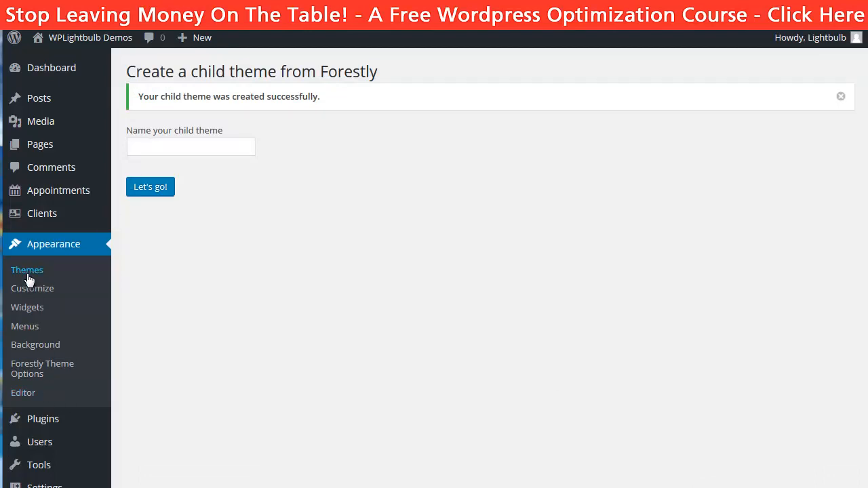
Activate the new Forestly child theme from the installed themes list
click(28, 270)
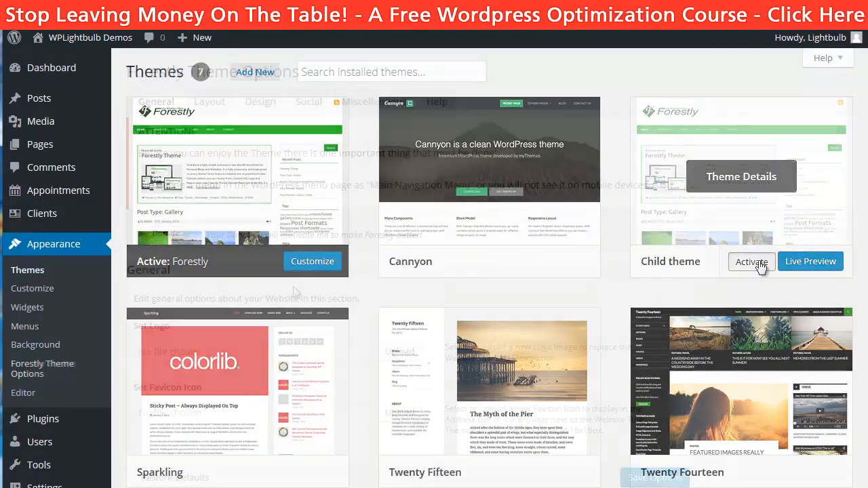
click(752, 261)
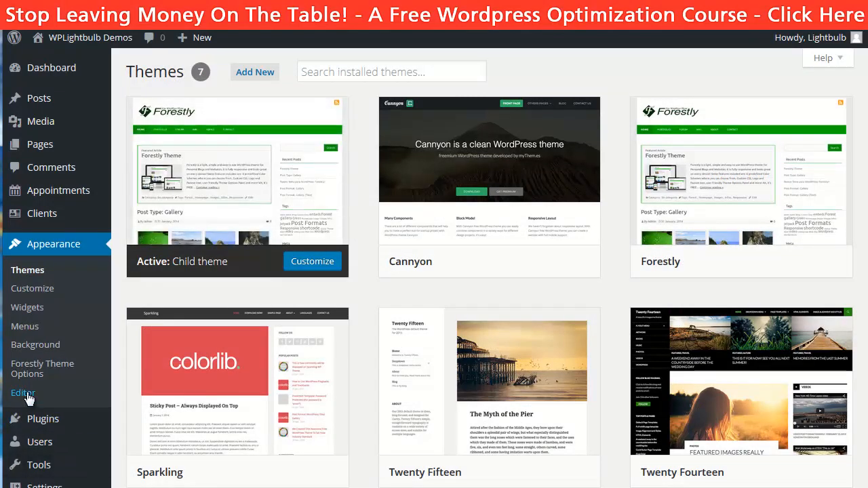
Go to the theme file editor after reviewing the body background-color rule
click(23, 394)
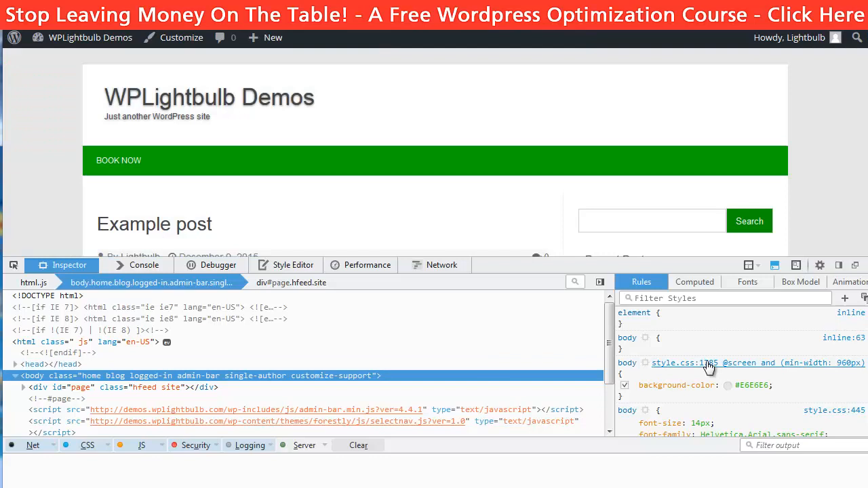
Add body background-color #ACE4A8 and .below-title-meta display:none to style.css and update the file
click(728, 385)
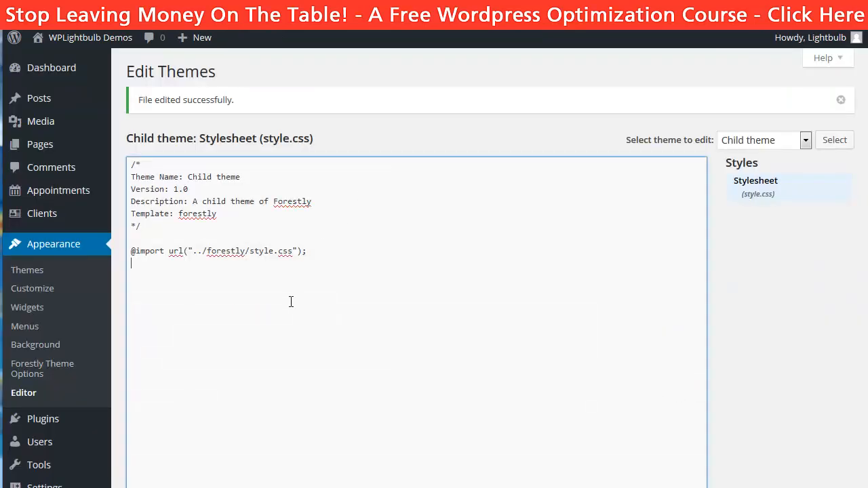
text(body {)
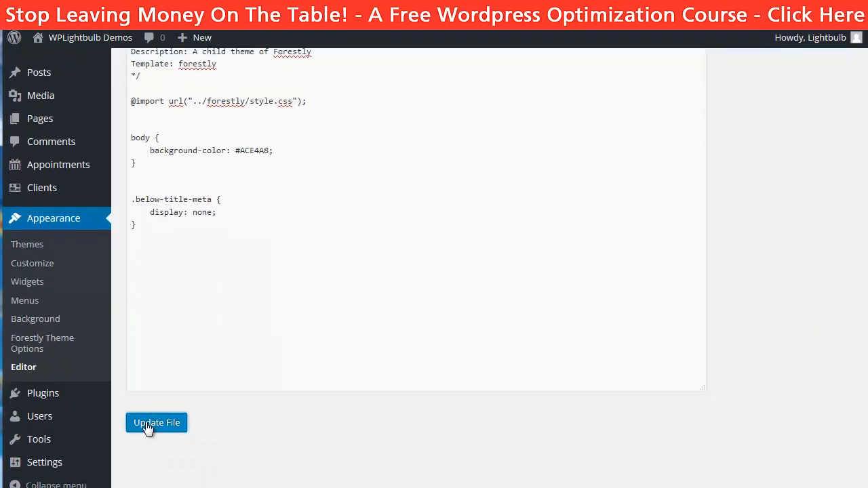
click(157, 423)
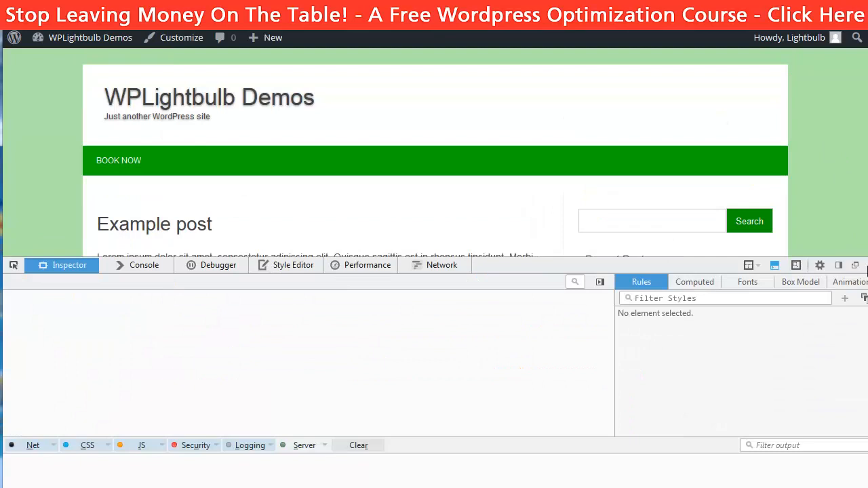